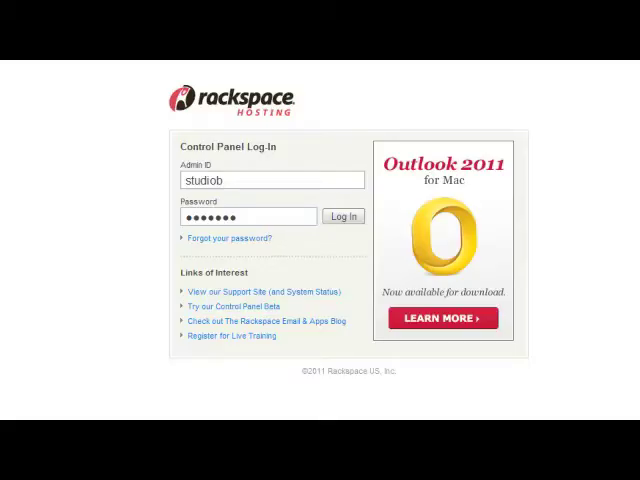
Log in to the control panel with the Admin ID and password
click(344, 216)
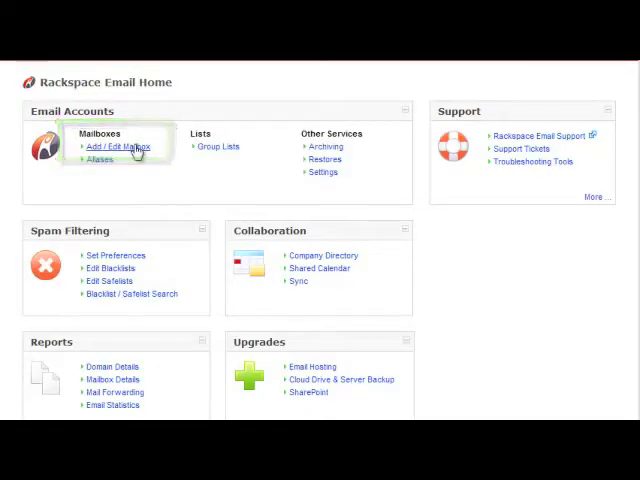
Go to Add/Edit Mailboxes for studiob303.com
click(120, 146)
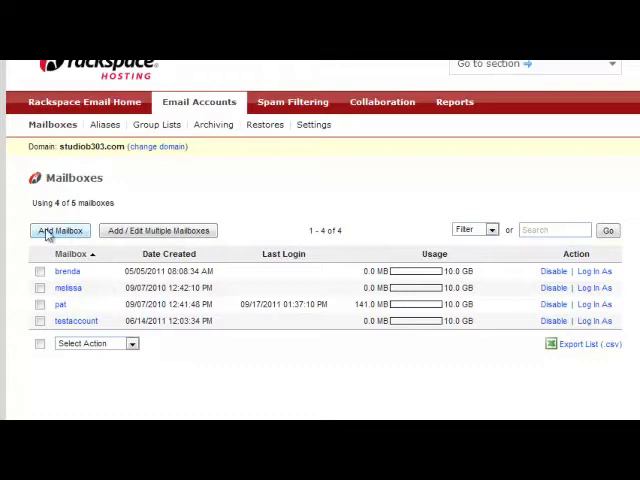
Start a new mailbox for Test Account with user name testaccount and a password
click(60, 230)
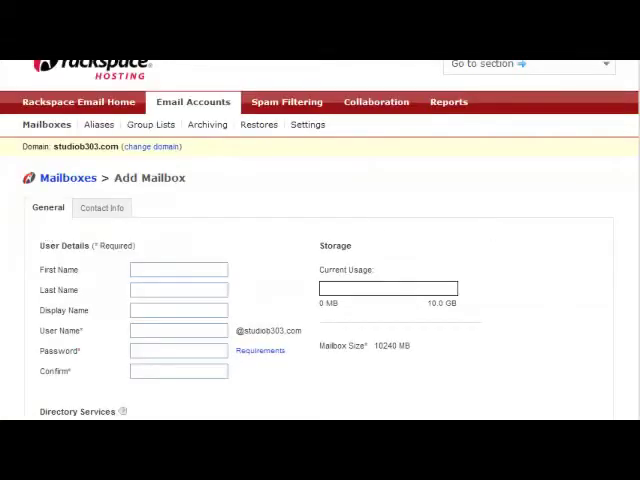
scroll(down, 3)
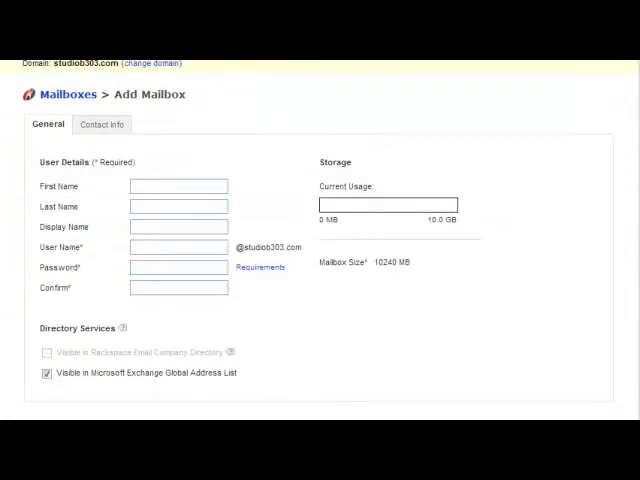
text(T)
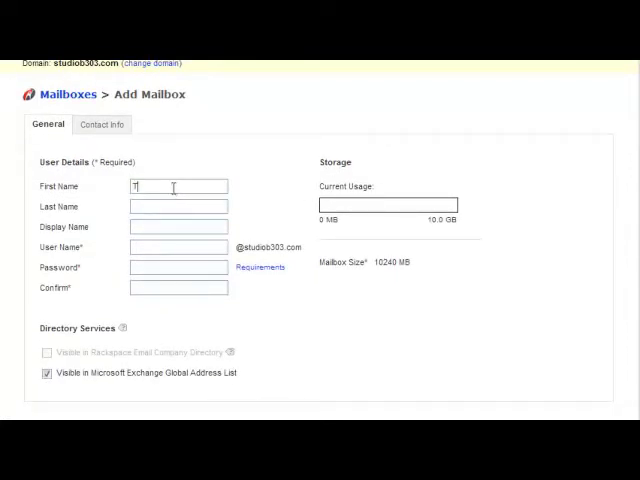
text(Accou)
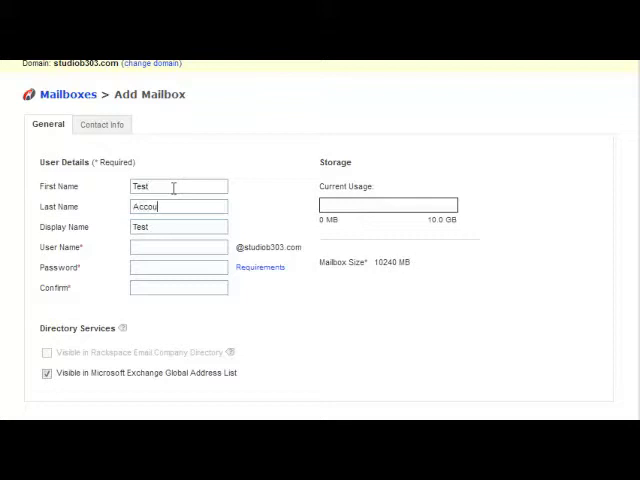
text(testaccount)
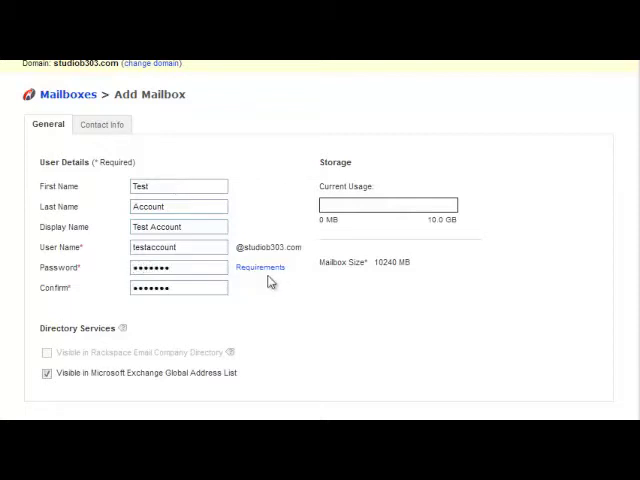
Review the password requirements and close the rules window
click(260, 268)
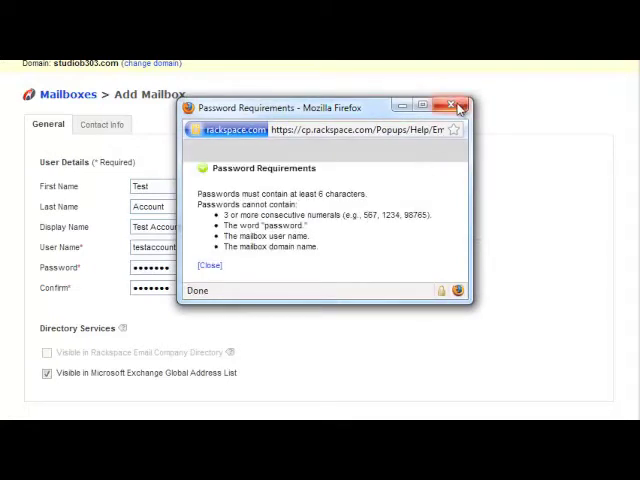
click(460, 104)
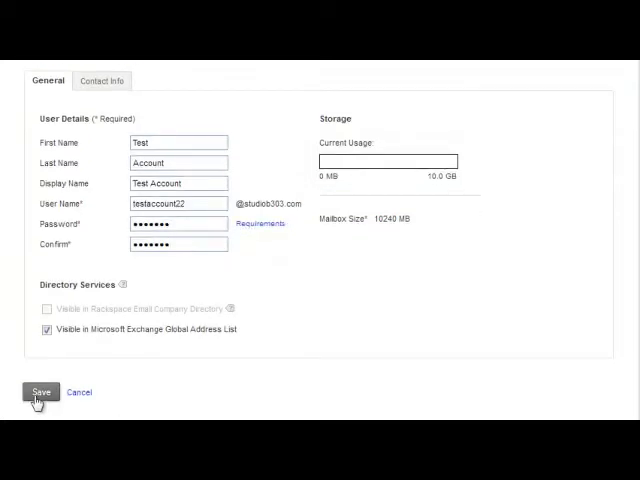
Save the testaccount22 mailbox and move to the domain's alias list
click(40, 392)
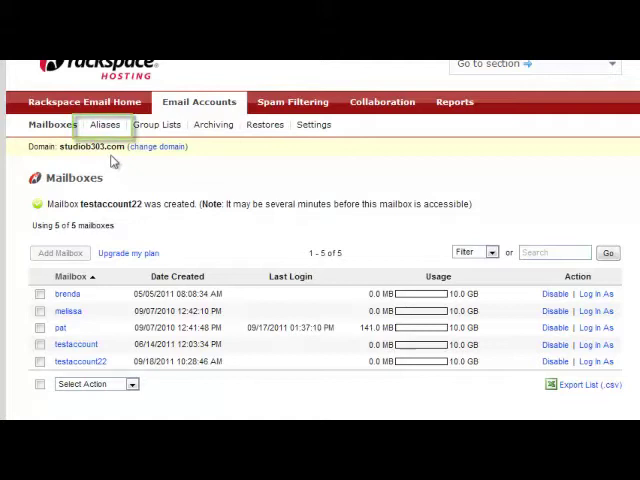
click(104, 124)
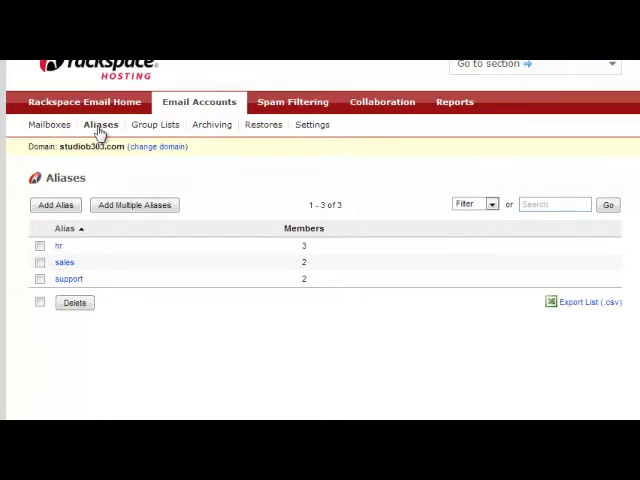
Create alias test with three members including sales and testaccount22, and save it
click(54, 204)
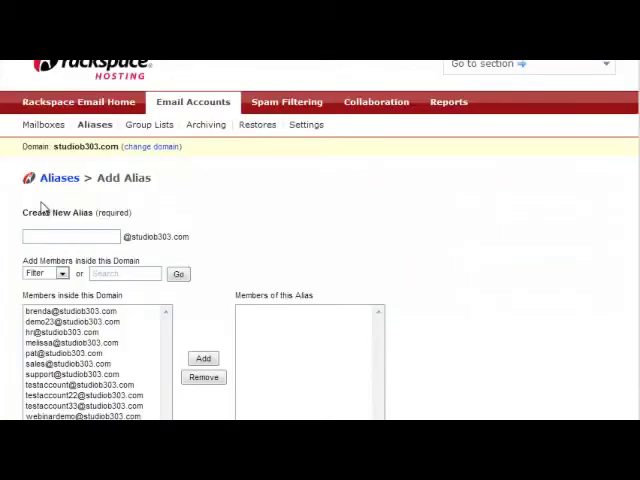
text(test)
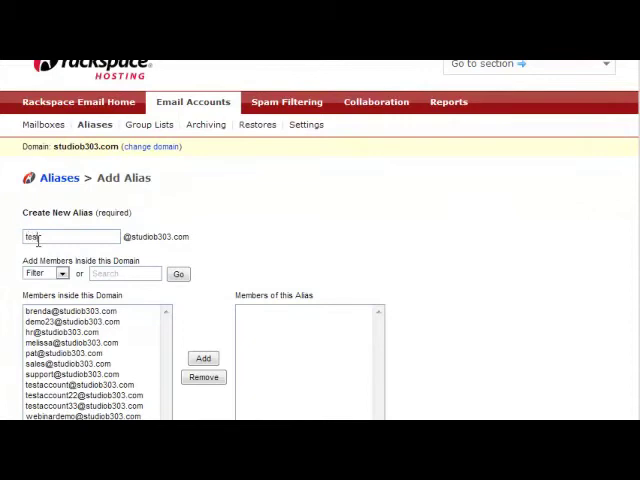
text(test)
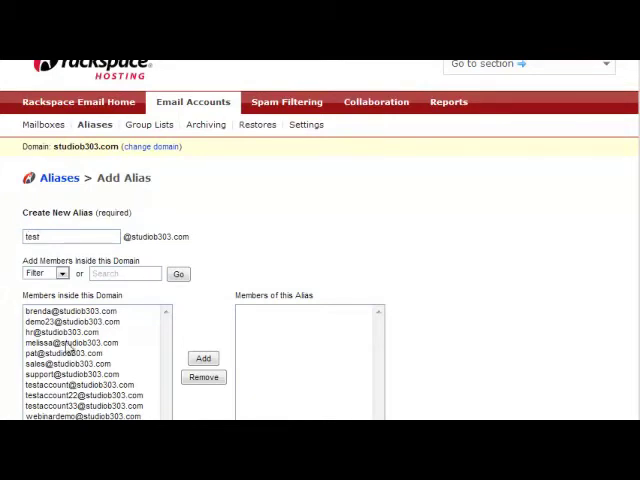
click(204, 358)
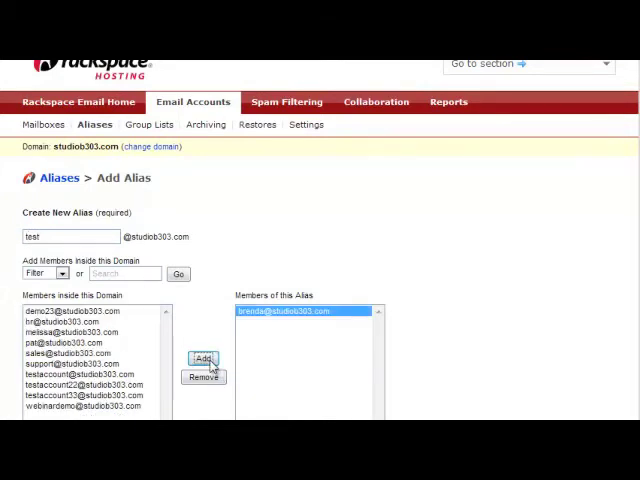
click(62, 352)
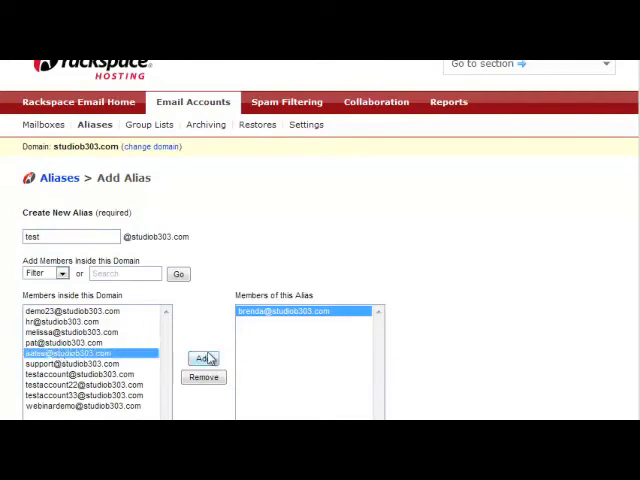
click(204, 358)
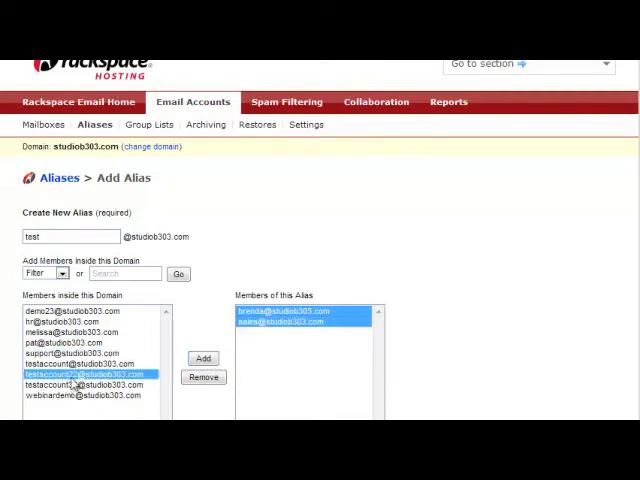
click(204, 358)
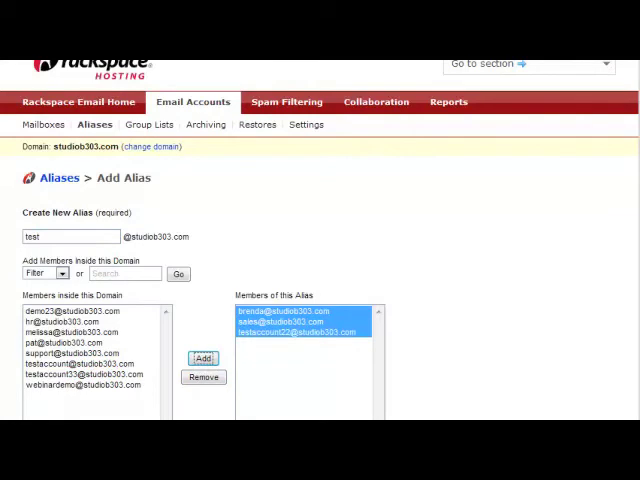
scroll(down, 3)
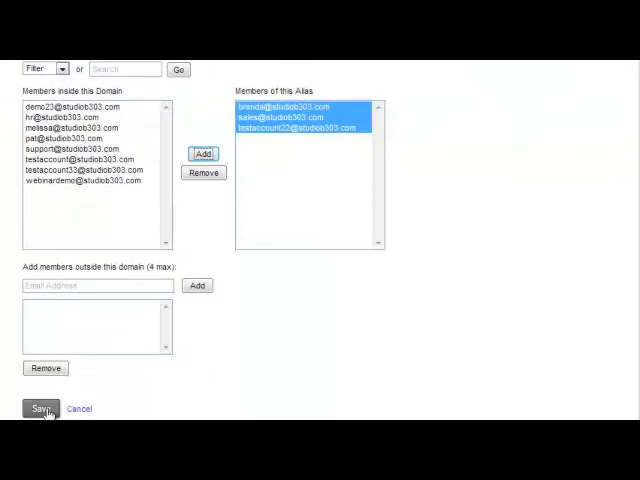
click(40, 408)
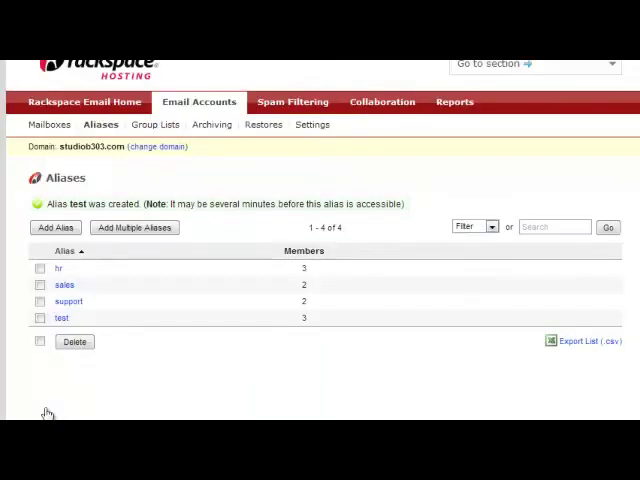
Go to Spam Filtering and edit settings for the entire studiob303.com domain
click(292, 100)
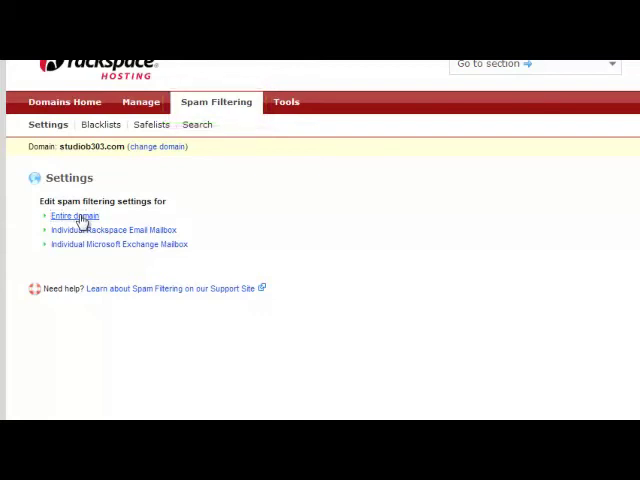
click(72, 216)
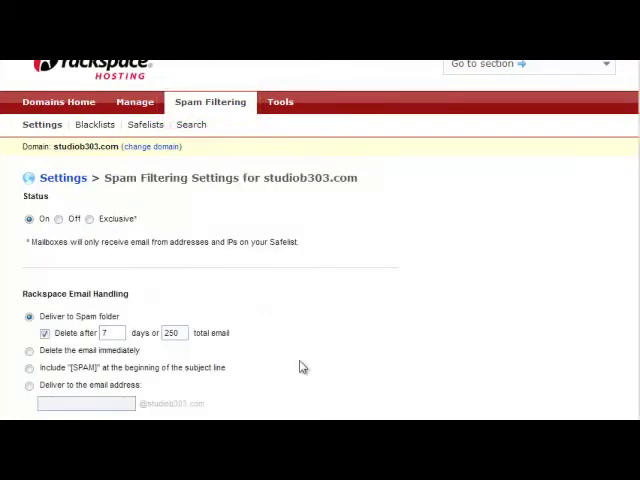